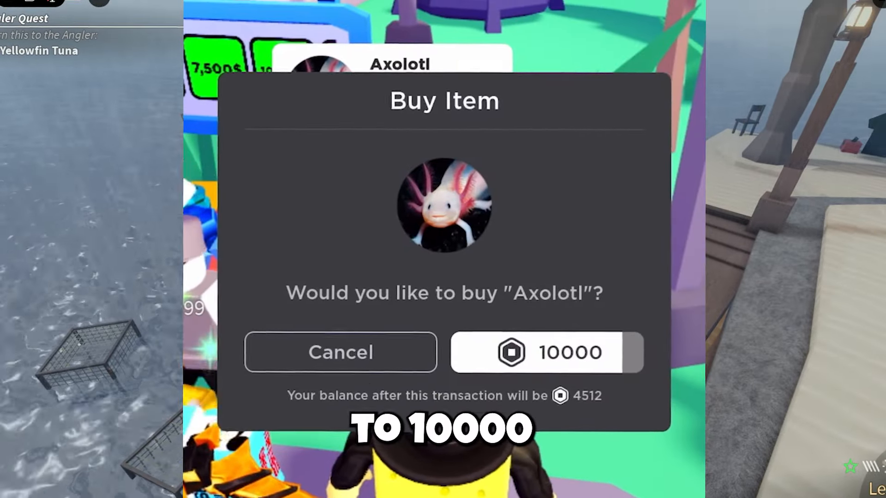
Reach the DELTA EXECUTOR post on bloxfruitscript.xyz and locate its download link
left_click(545, 352)
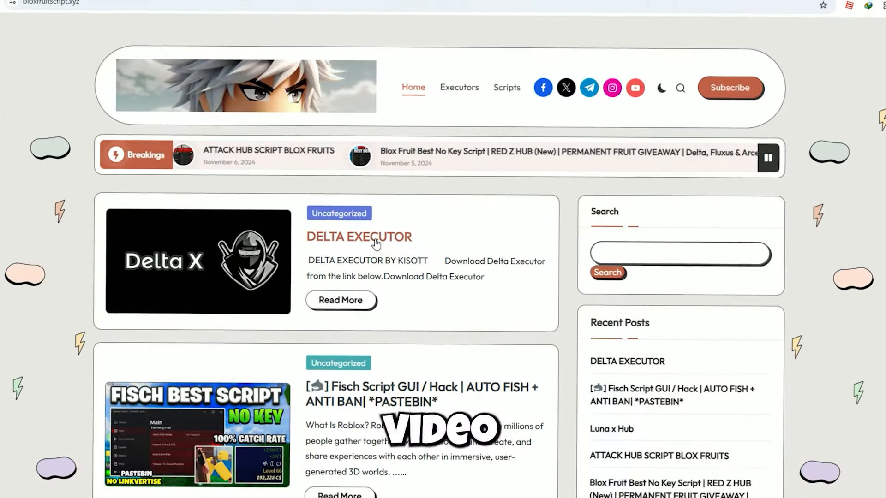
left_click(359, 238)
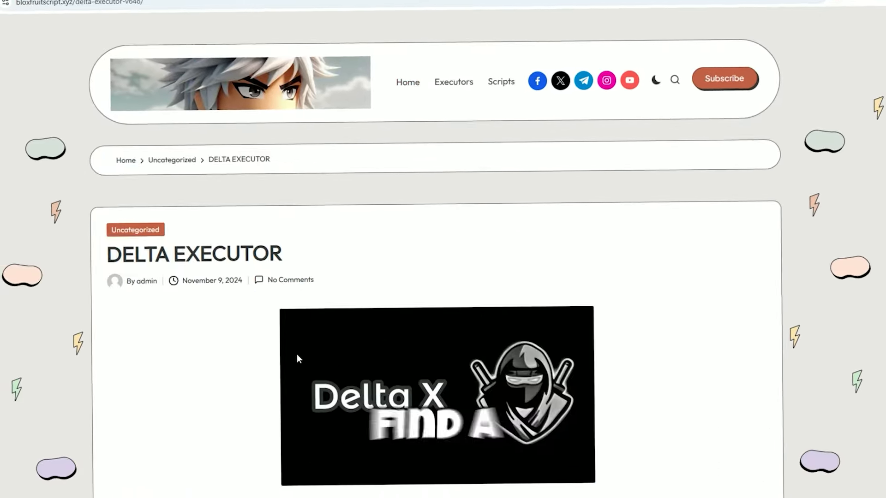
scroll("down", 3)
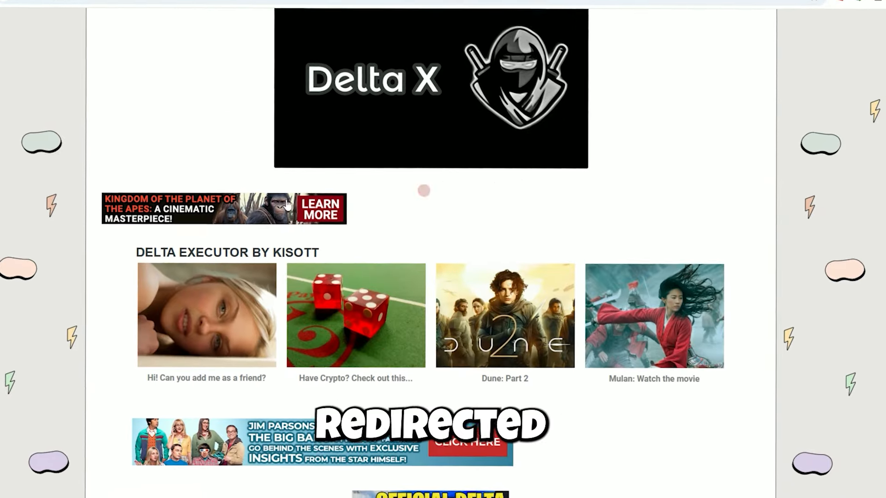
scroll("down", 3)
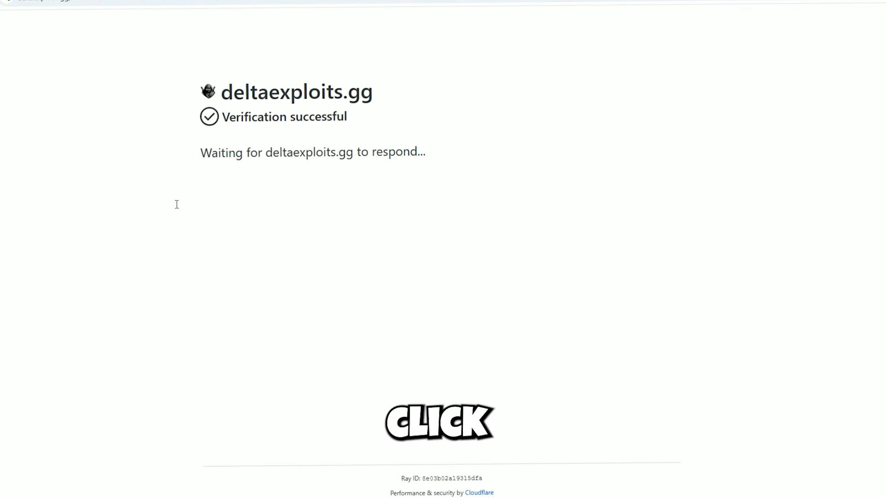
Pass verification and choose Download for Android, landing on the MediaFire page for Delta-2.649.875.apk
left_click(441, 421)
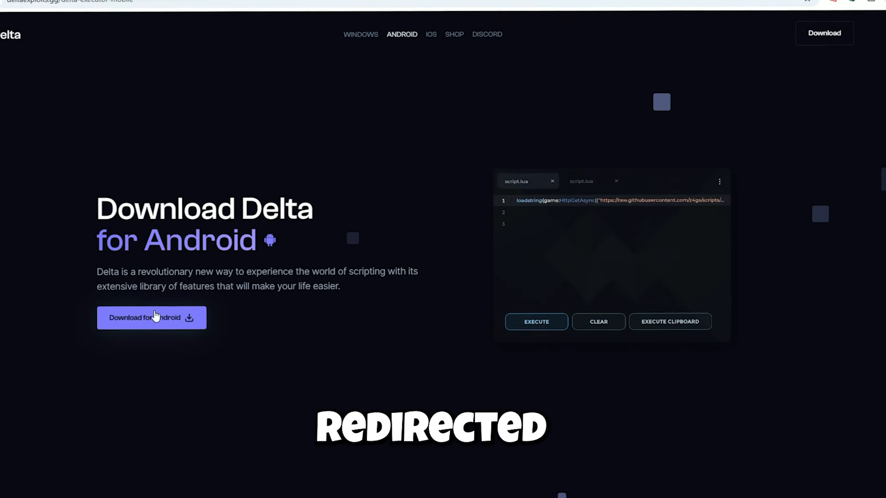
left_click(151, 318)
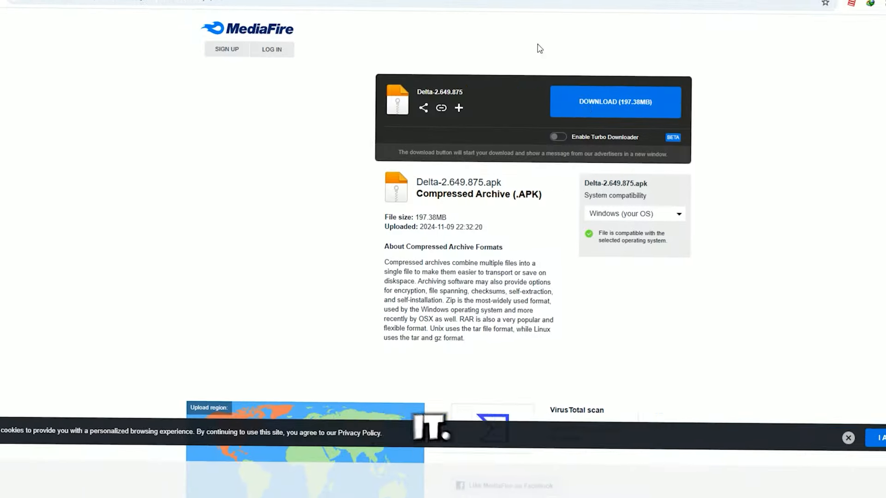